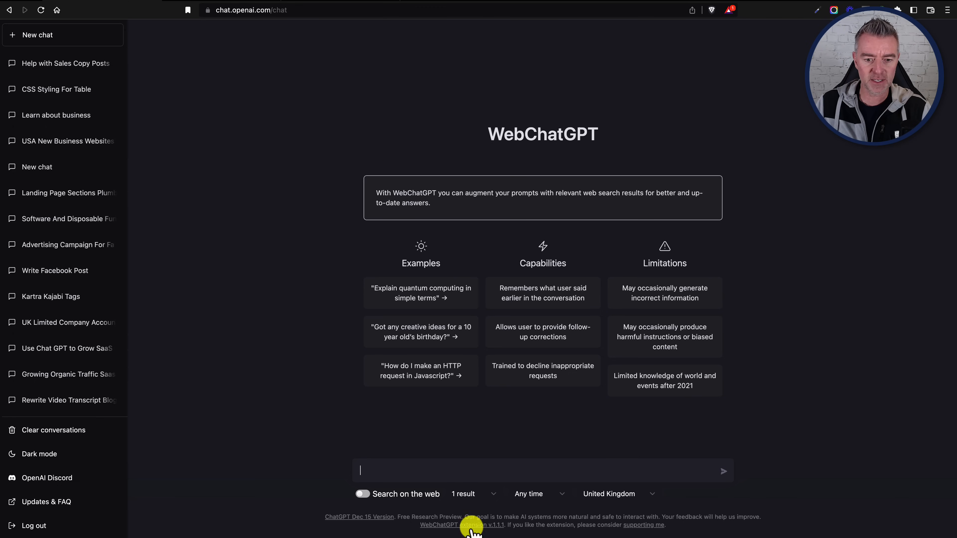
- Ask ChatGPT whether you can share business details so it can write sales copy and social posts
type("Can I tell you about my business so that you can use the information to create sales copy and social media posts?")
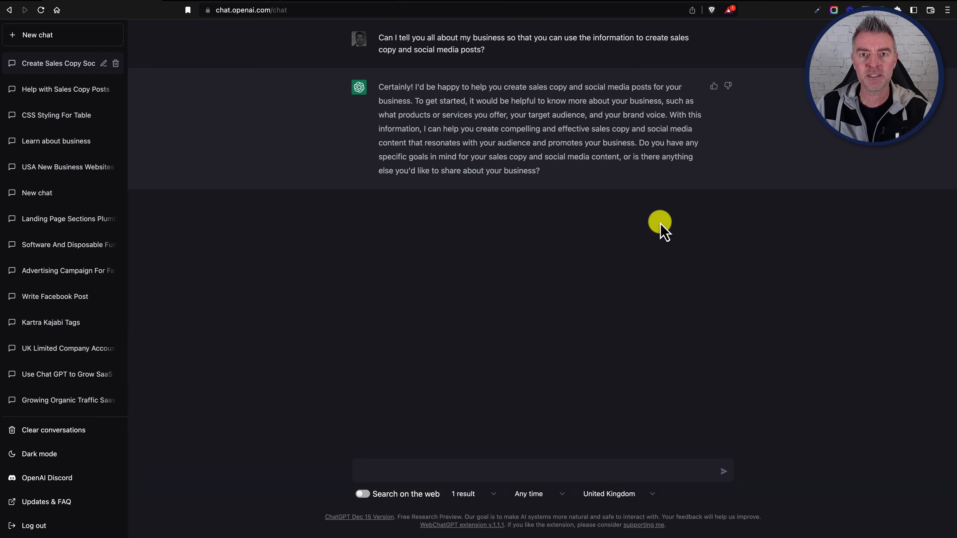
mouse_move(234, 7)
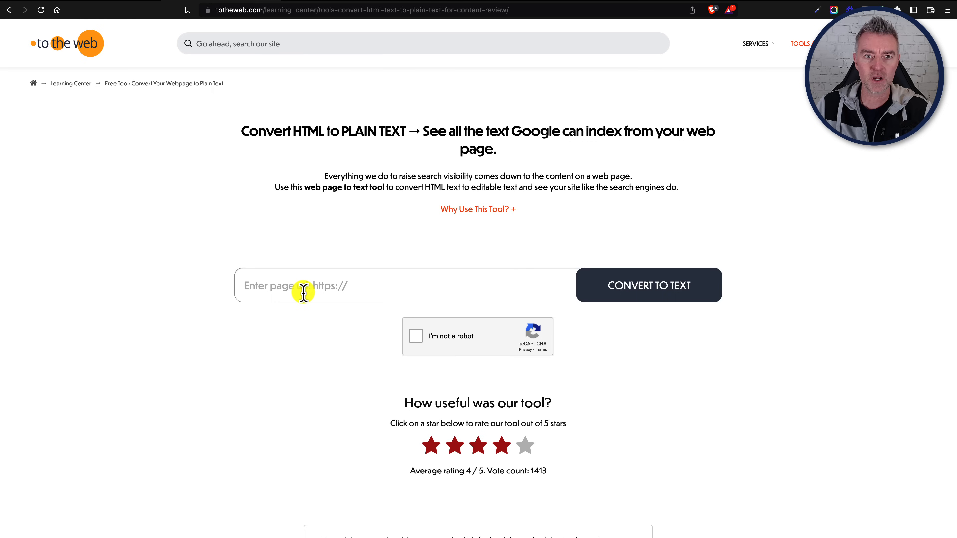
left_click(304, 291)
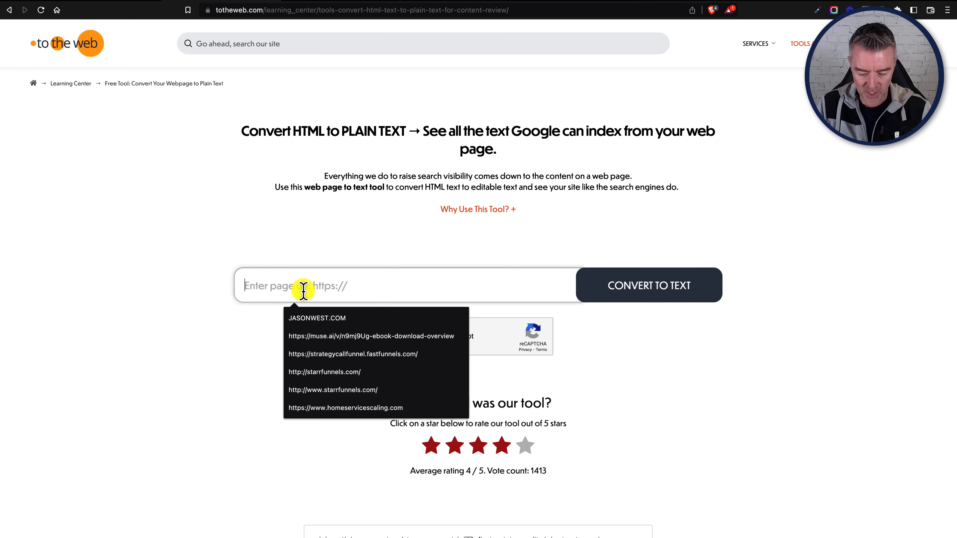
left_click(325, 372)
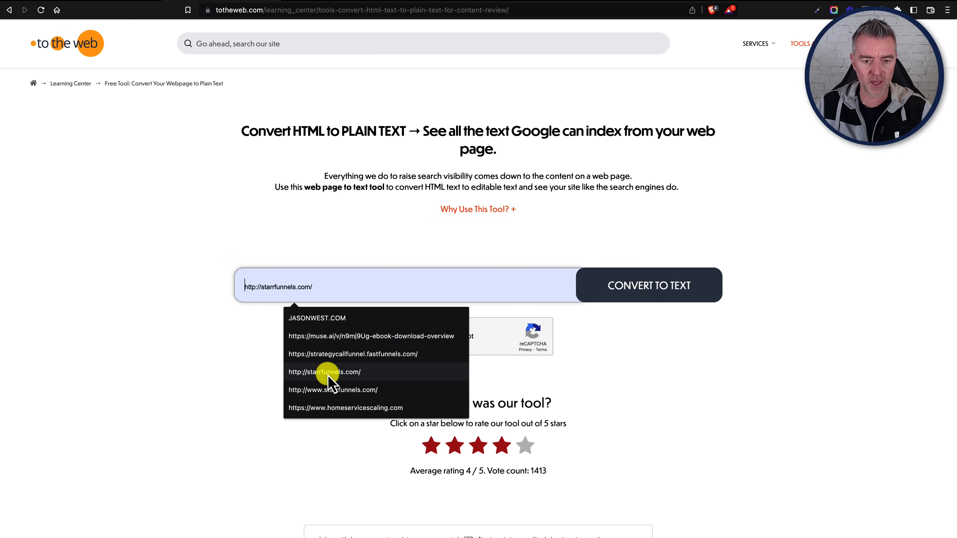
type("fastfunnels.com")
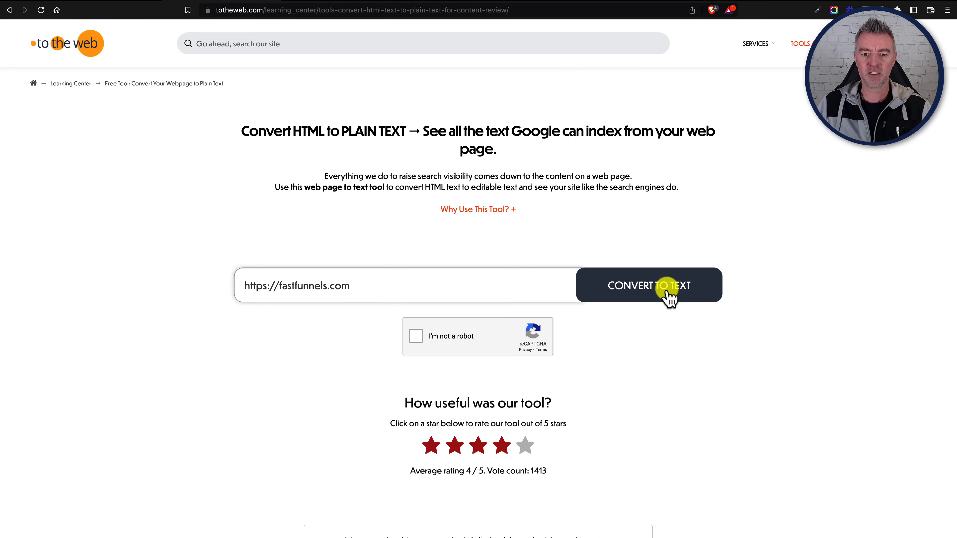
left_click(416, 336)
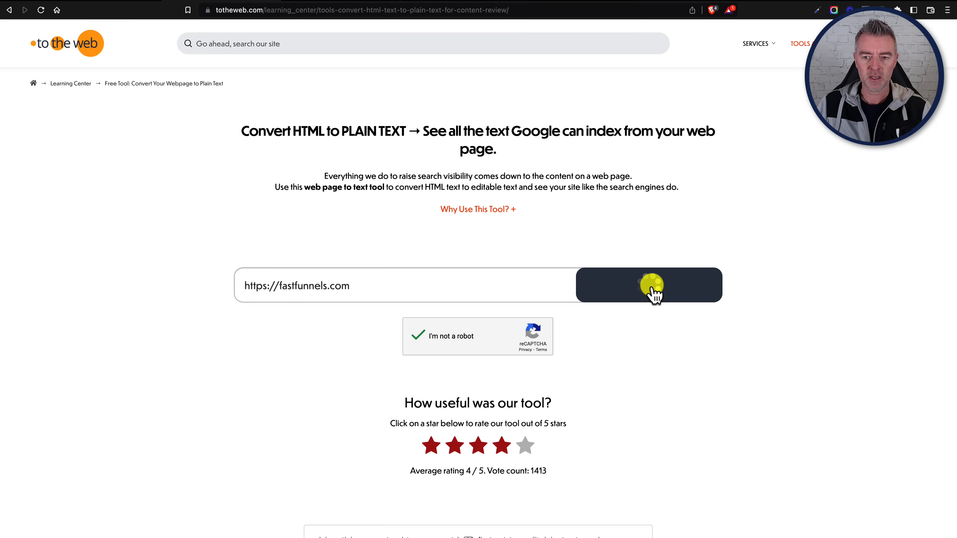
left_click(651, 289)
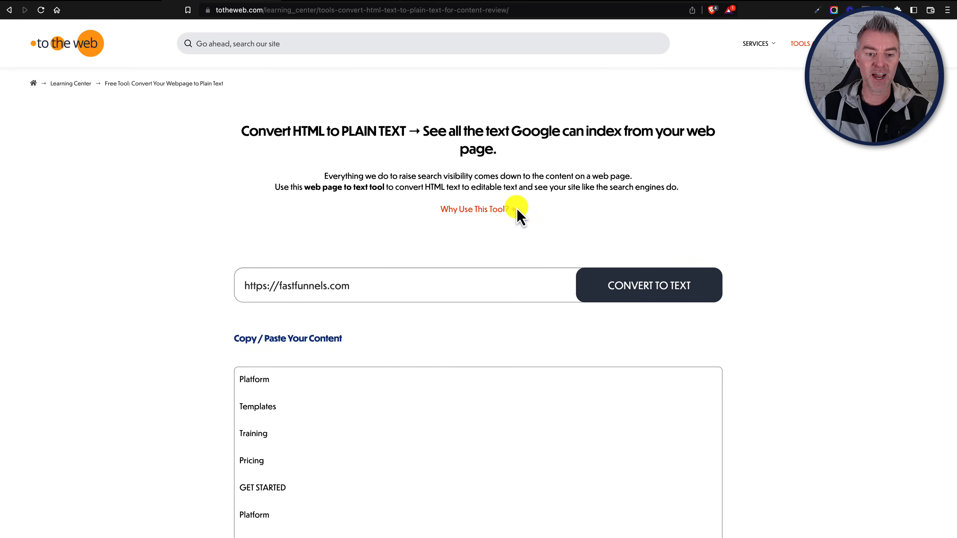
scroll("down", 3)
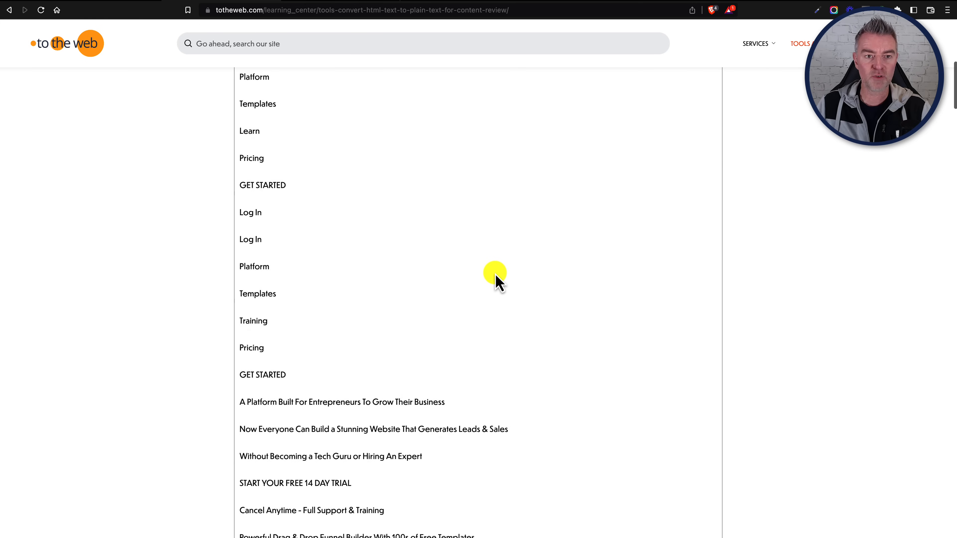
scroll("down", 3)
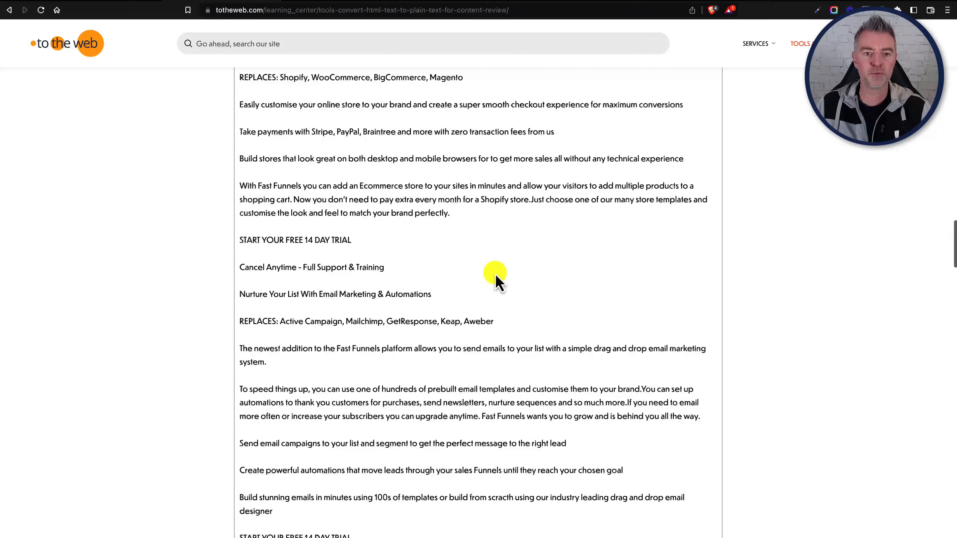
scroll("down", 3)
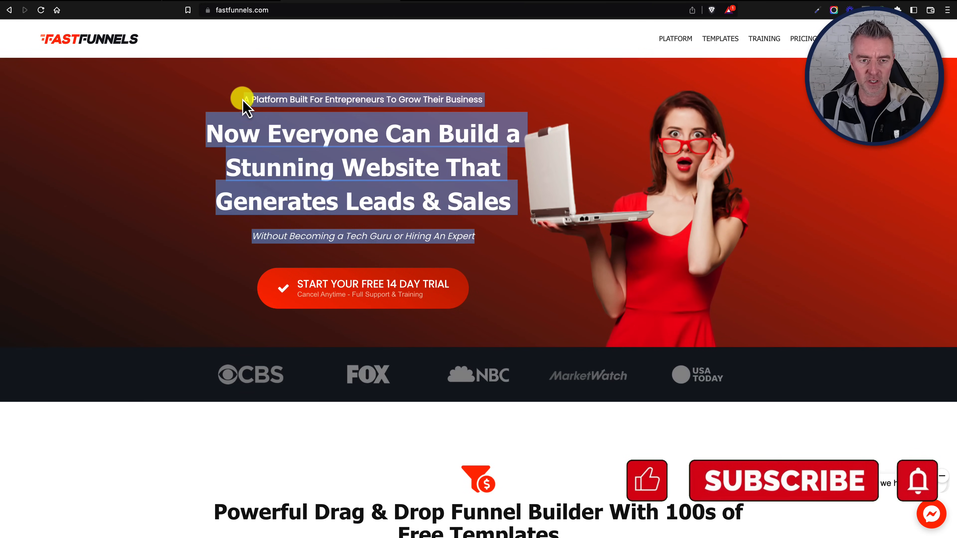
- Scroll the Fast Funnels home page and highlight the Free Templates feature text for comparison
scroll("down", 3)
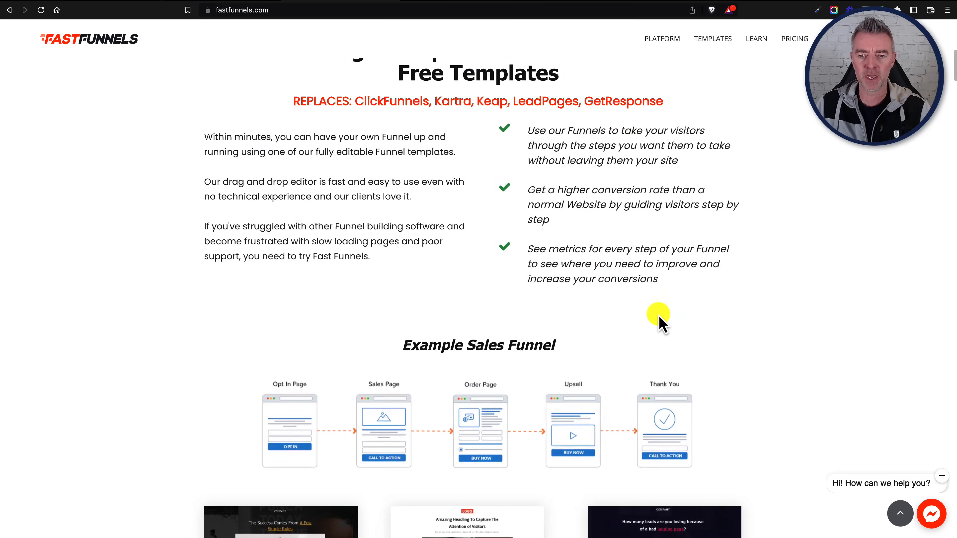
left_click_drag(658, 321, 590, 242)
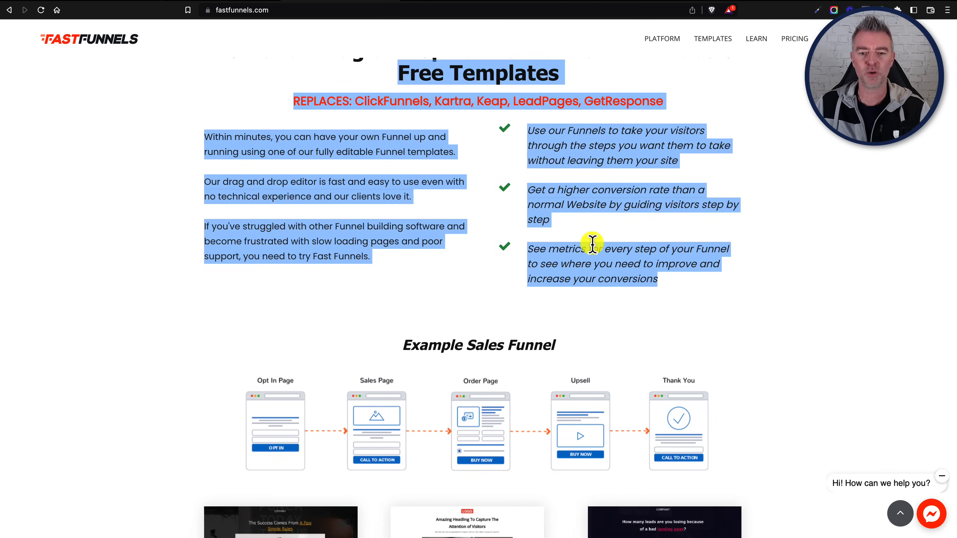
scroll("up", 3)
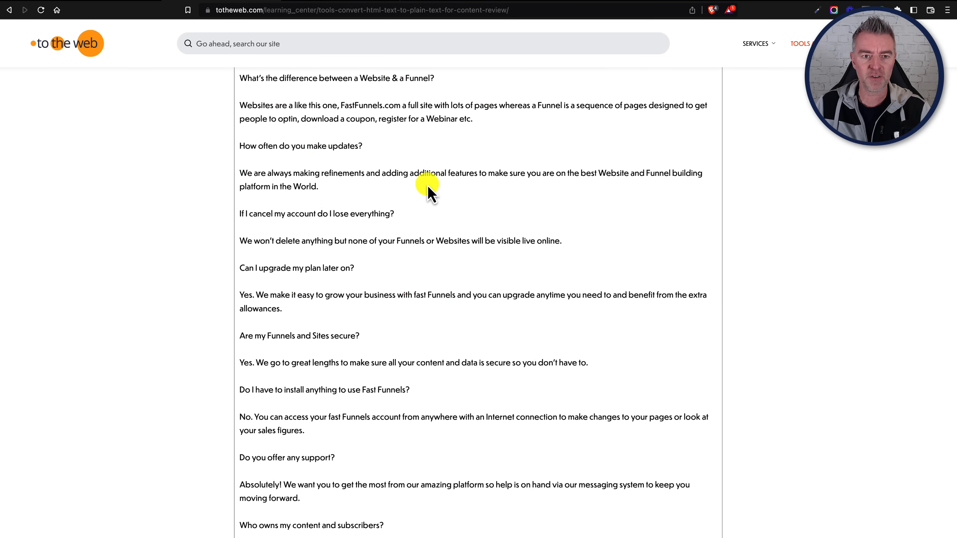
- Copy the converted Fast Funnels page text to the clipboard and dismiss the notice
left_click(425, 186)
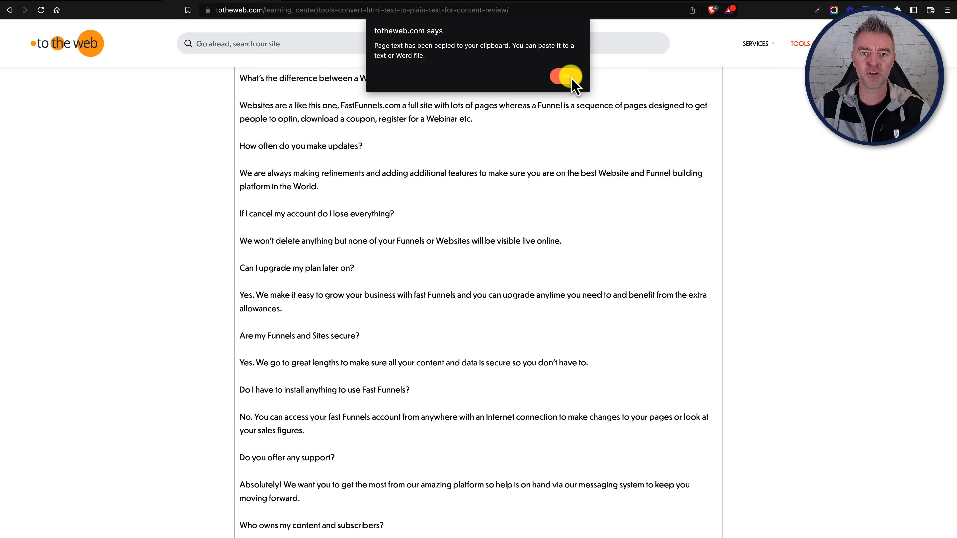
left_click(566, 77)
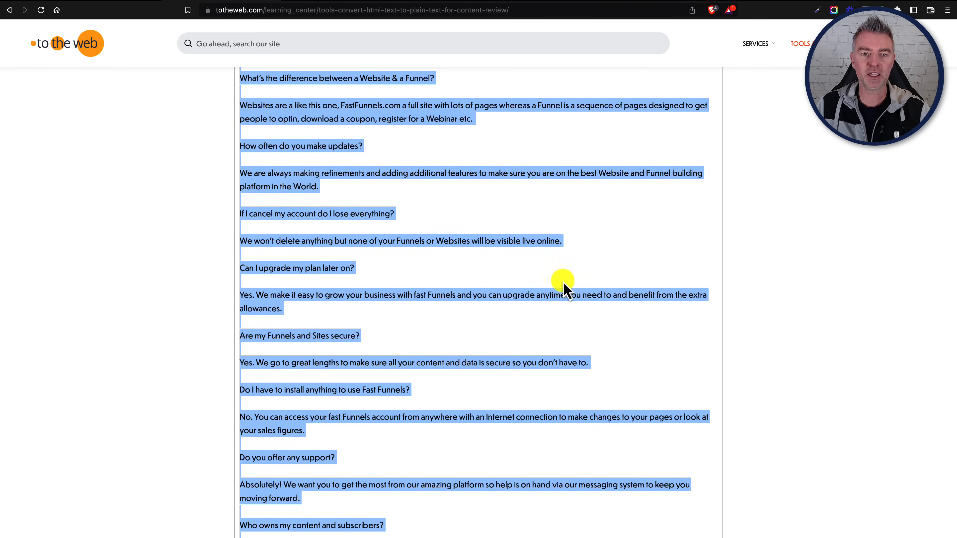
mouse_move(525, 351)
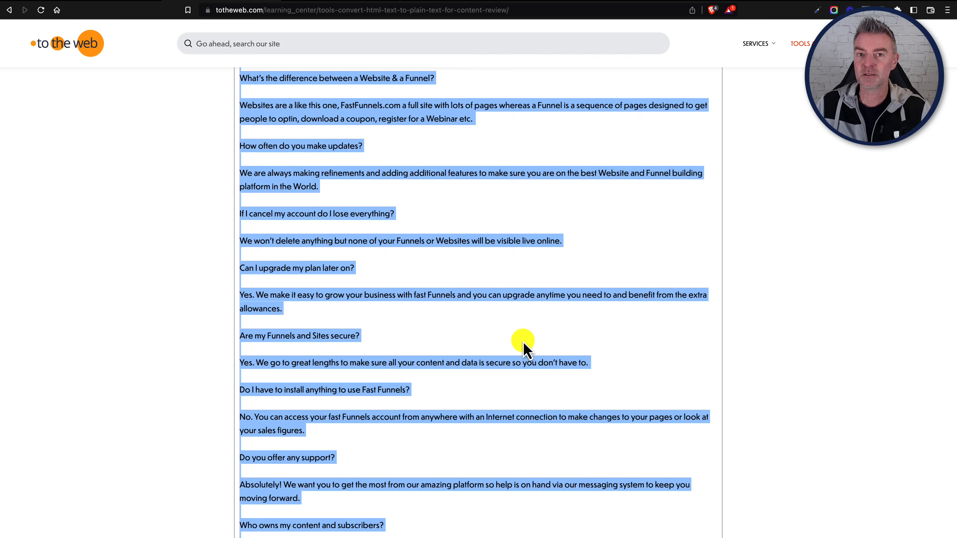
mouse_move(97, 4)
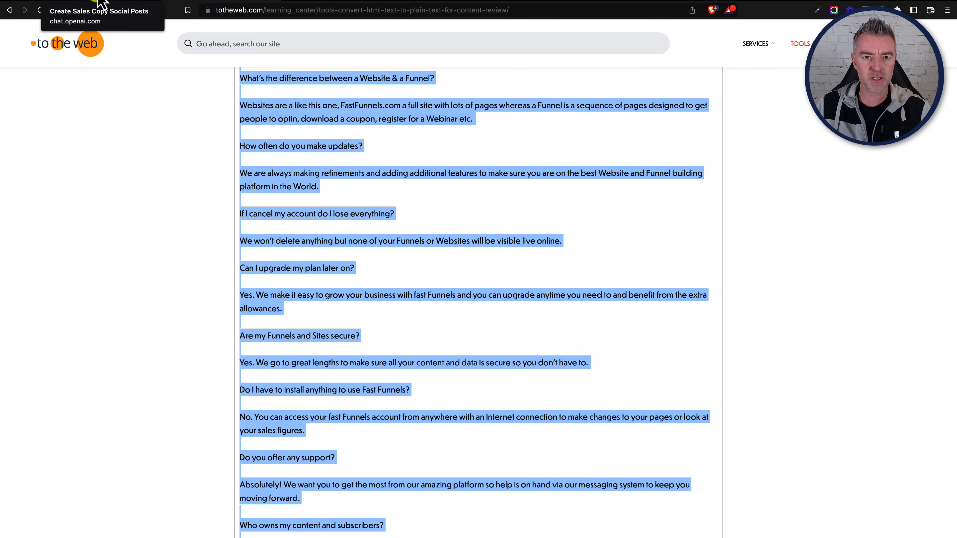
- Paste the Fast Funnels text into the chat for a summary, then draft the request for five British English posts with emojis
left_click(99, 11)
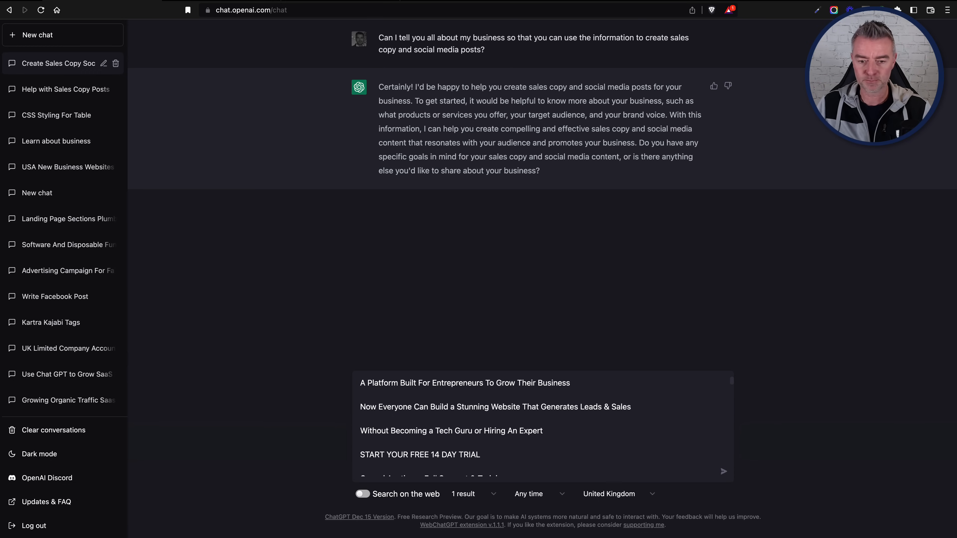
scroll("down", 3)
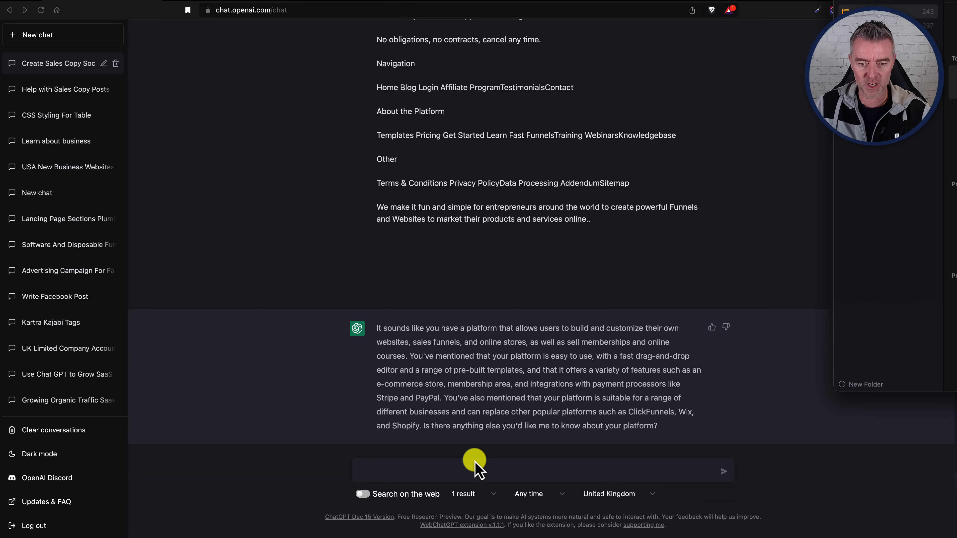
type("Please write in British English 5 social media posts (with emojis) that promote different features and benefits of using Fast Funnels with a call to action to take a free 14 day trial.")
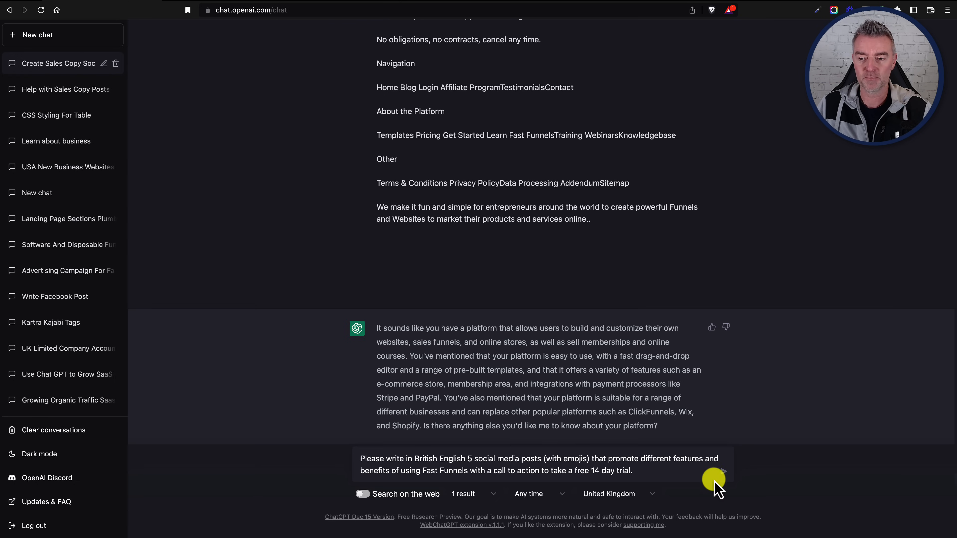
- Send the request and receive five emoji-laden Fast Funnels posts each ending with a 14-day trial call to action
left_click(724, 471)
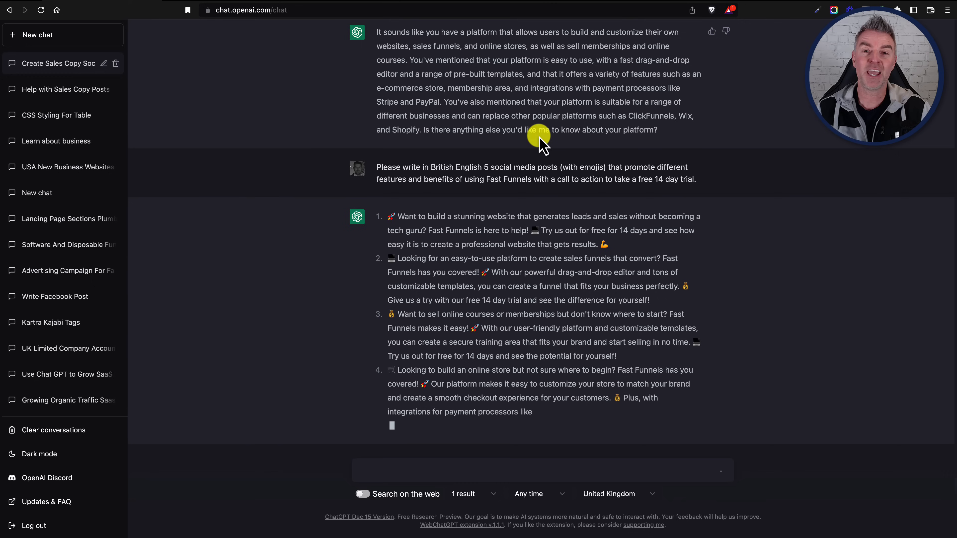
scroll("down", 3)
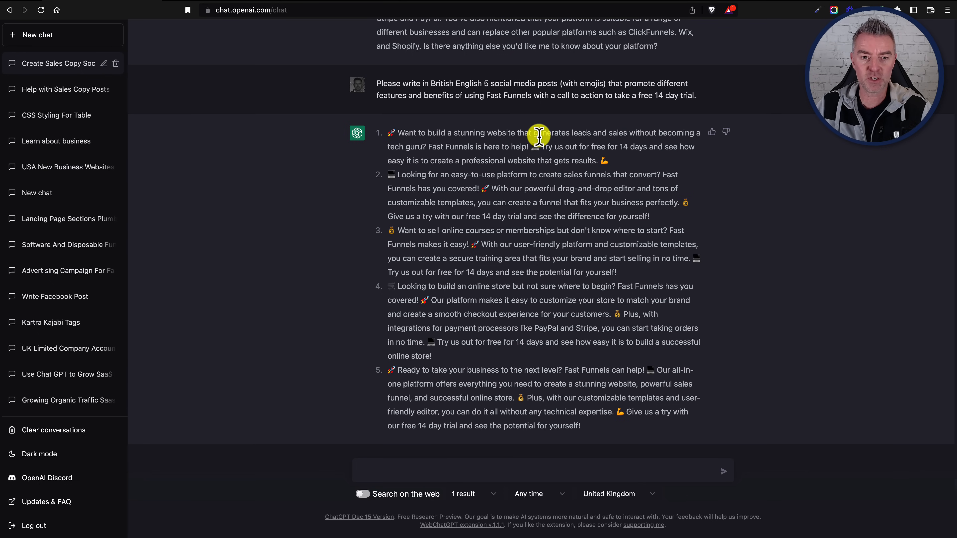
mouse_move(440, 213)
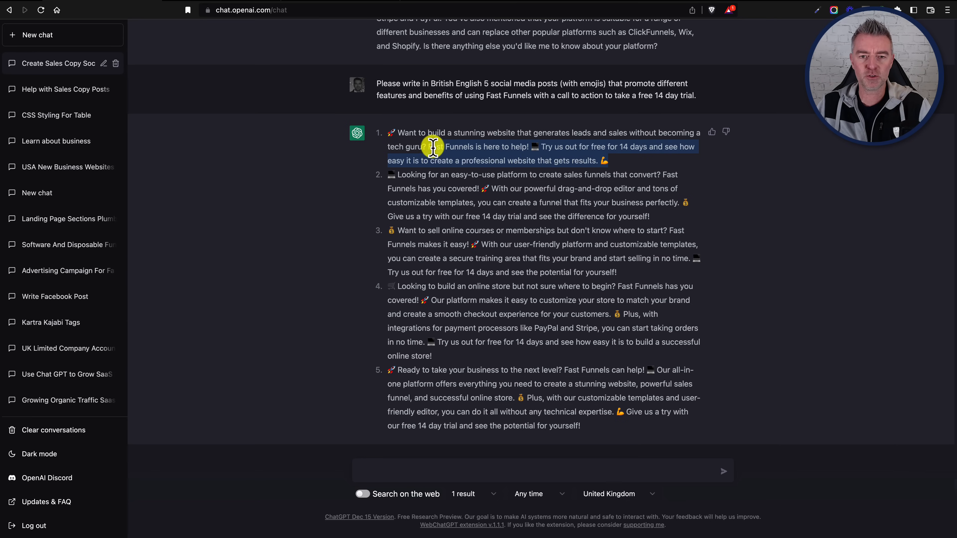
- Send 'Can you expand on number 1 and include some hashtags' as a follow-up
left_click(427, 138)
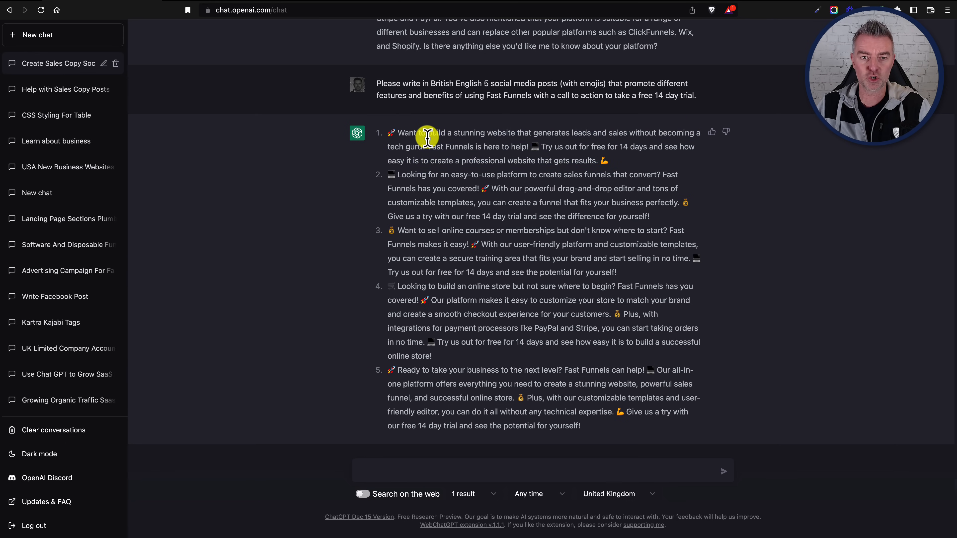
left_click(387, 471)
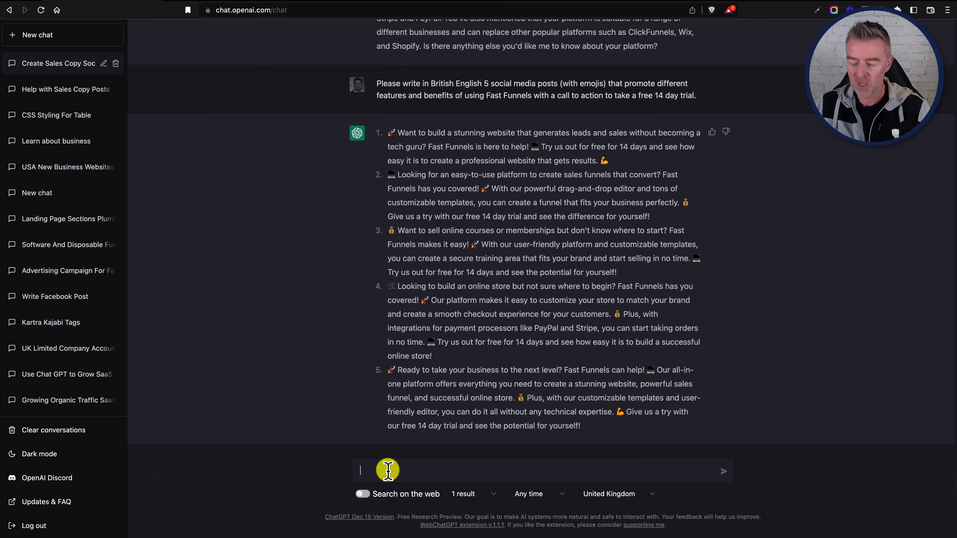
type("Can you expand on number 1 and include some has")
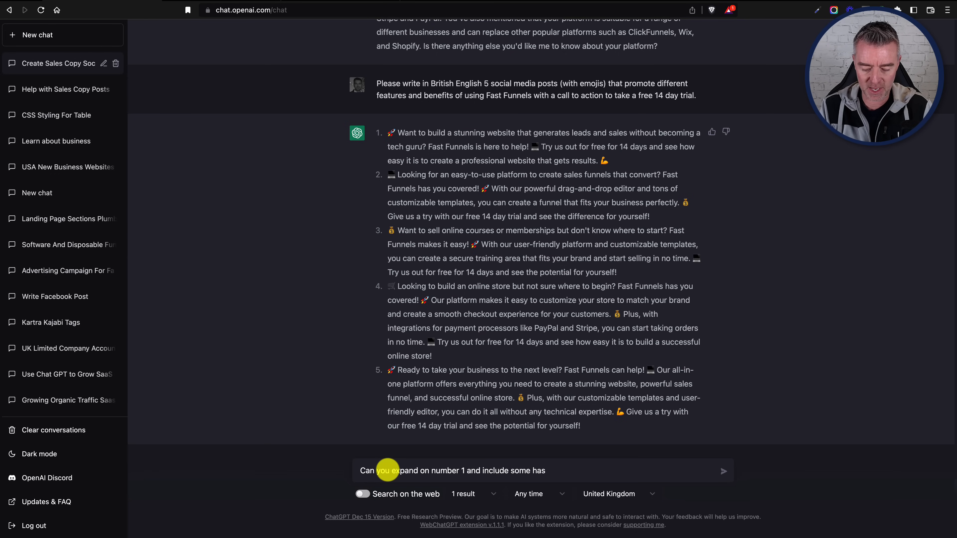
type("tags")
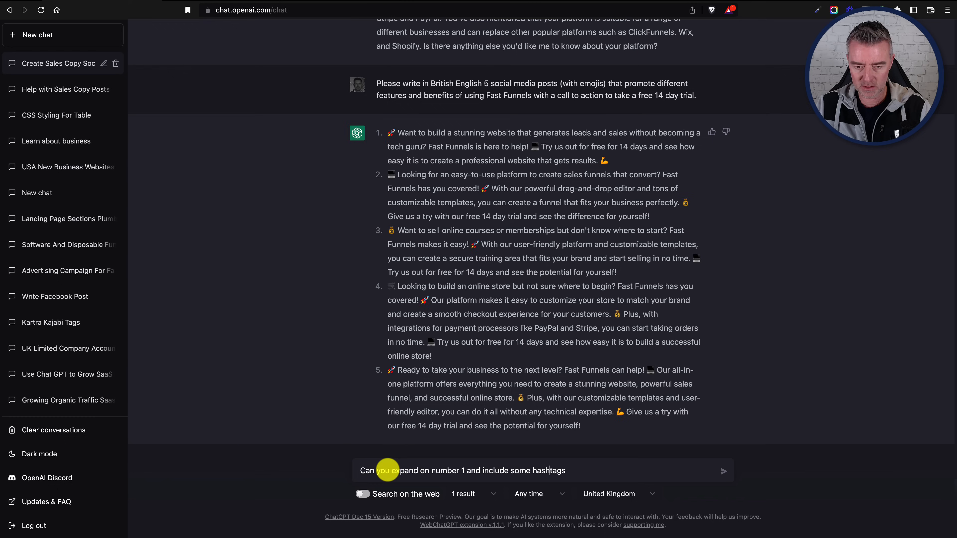
key("Enter")
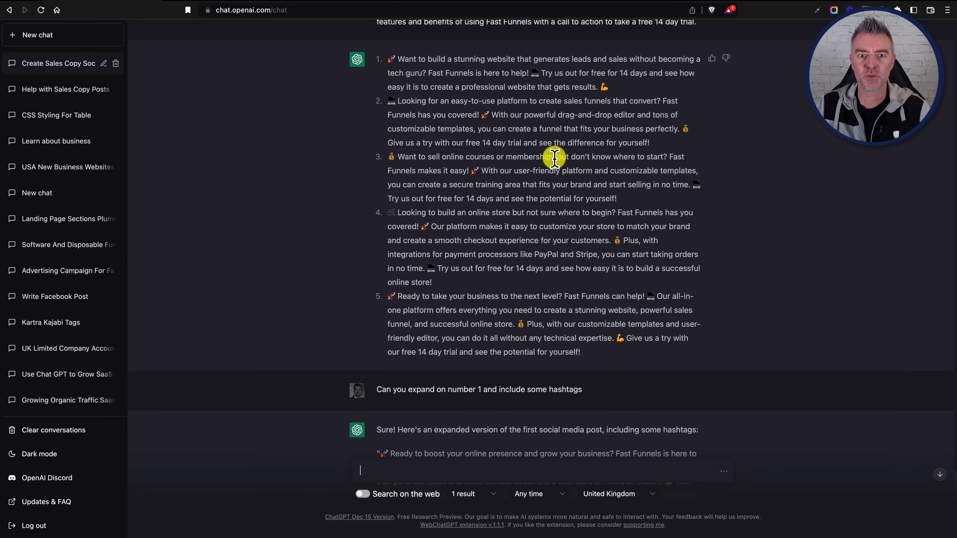
mouse_move(551, 209)
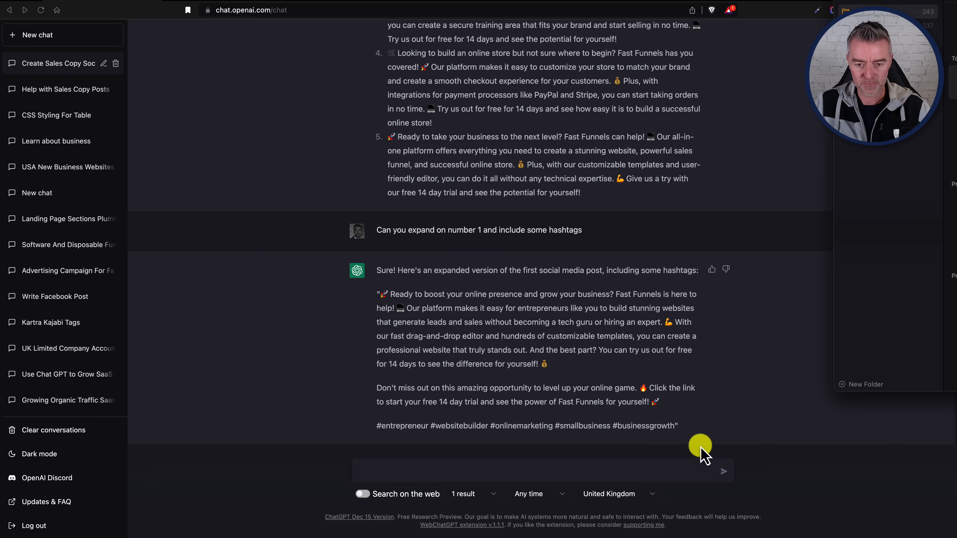
- Send 'Could you suggest an image that would work well with that post?' and follow the image ideas as they generate
type("Could you suggest an image that would work well with that post?")
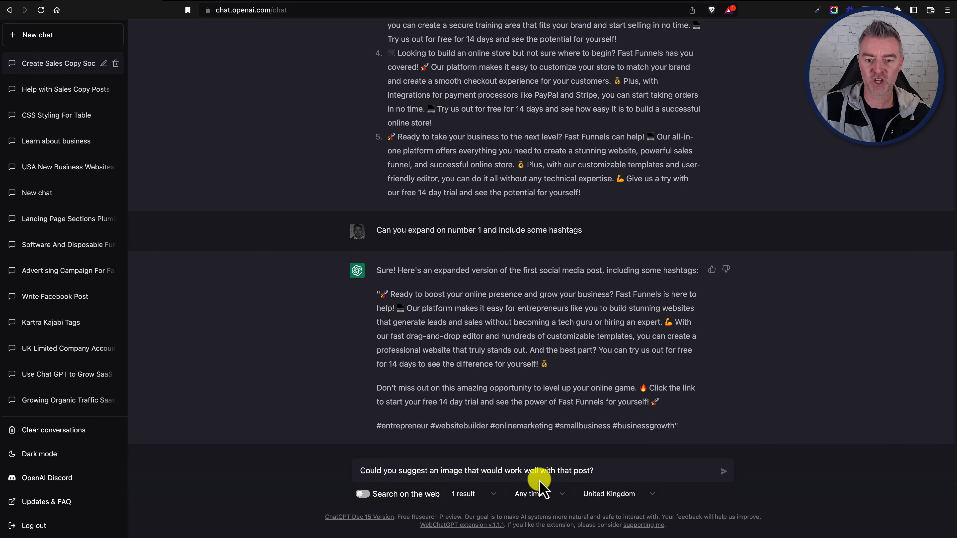
left_click(724, 471)
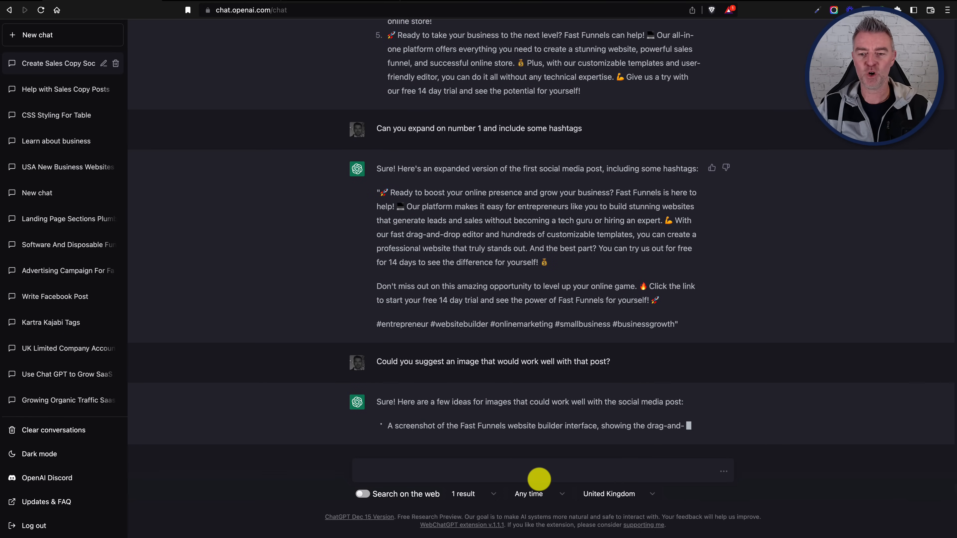
scroll("down", 3)
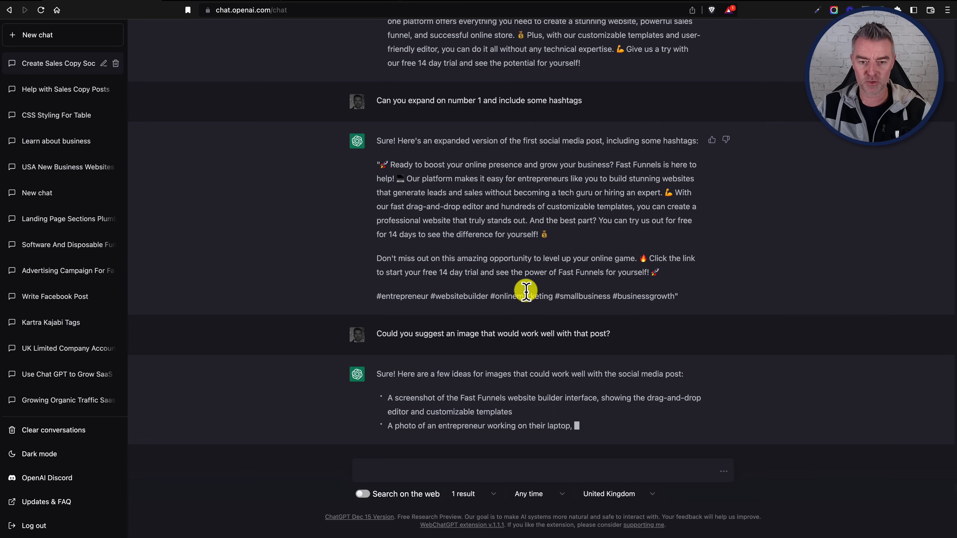
scroll("down", 3)
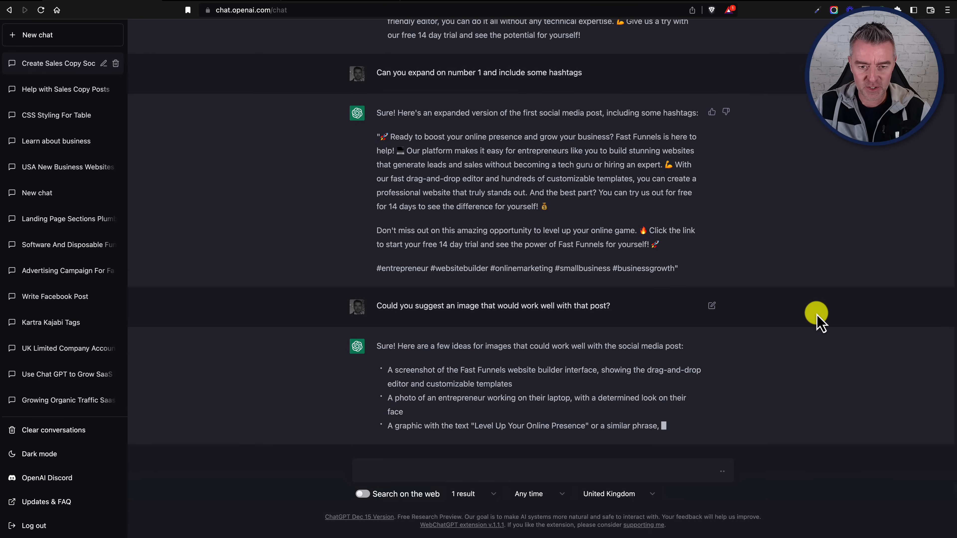
scroll("down", 3)
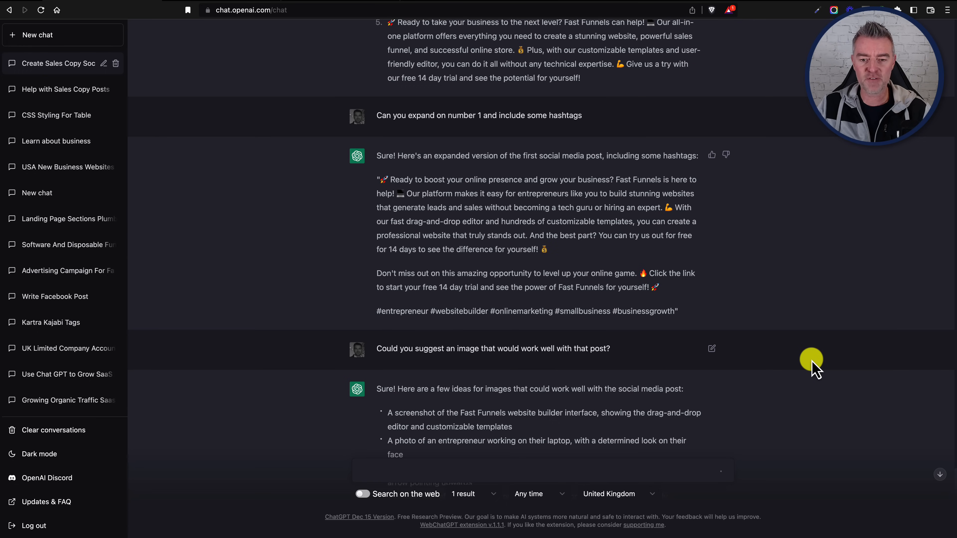
scroll("down", 3)
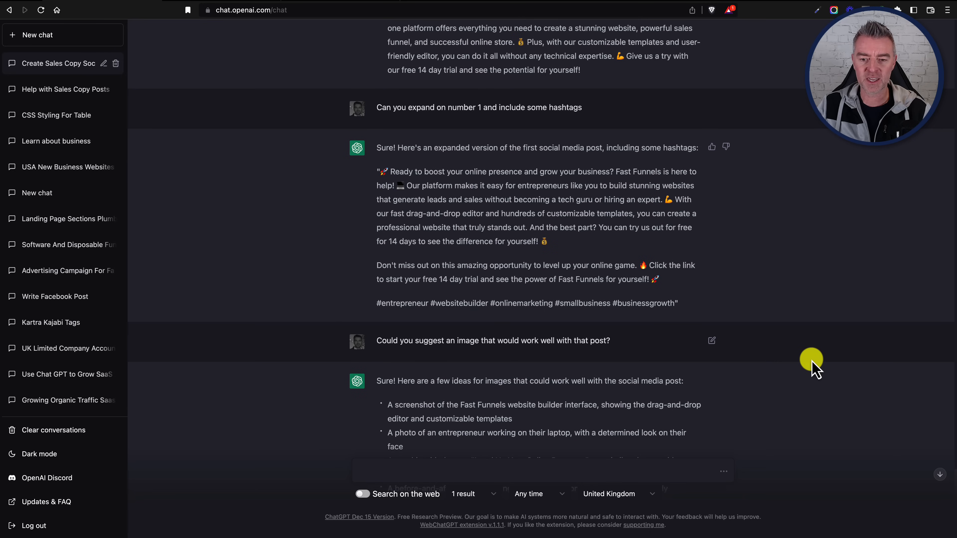
scroll("down", 3)
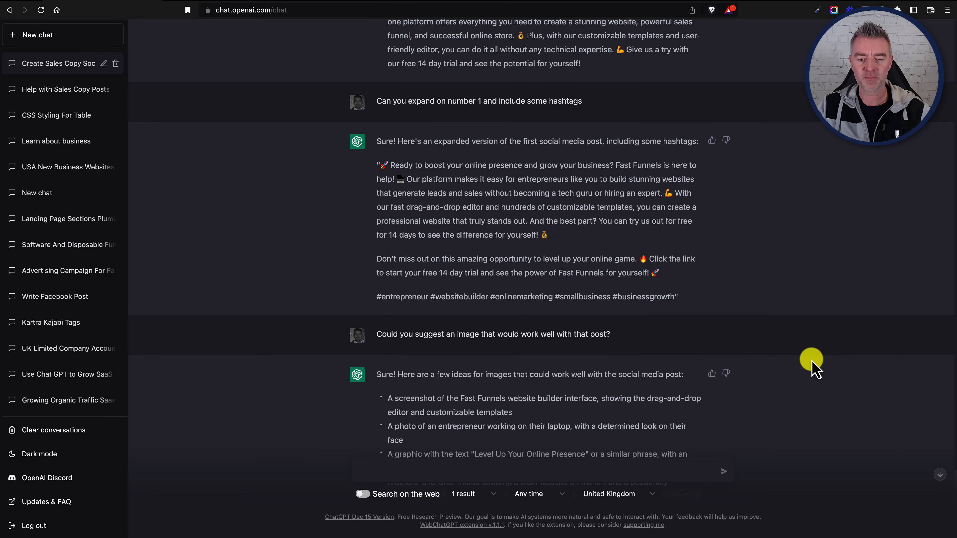
scroll("down", 3)
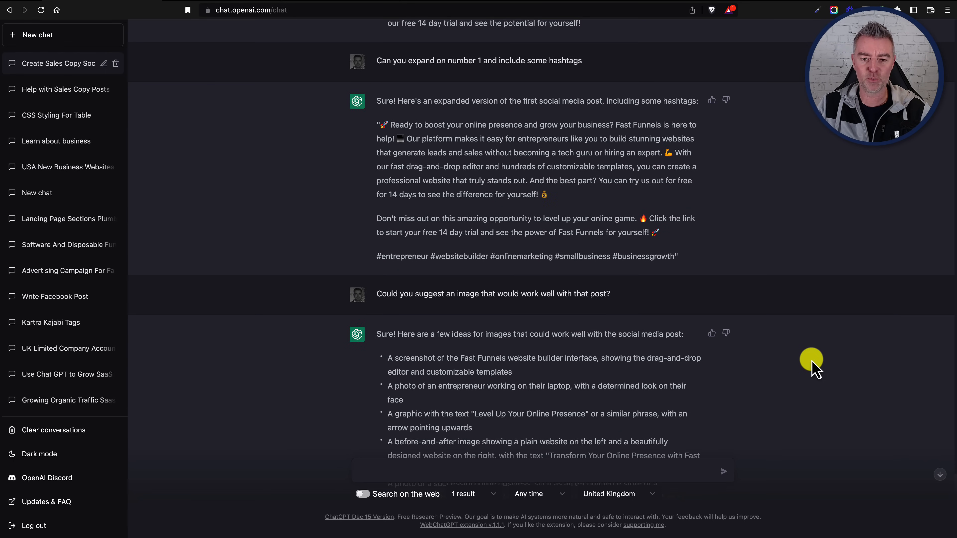
- Scroll down as ChatGPT finishes its five image ideas with a closing offer of help
scroll("down", 3)
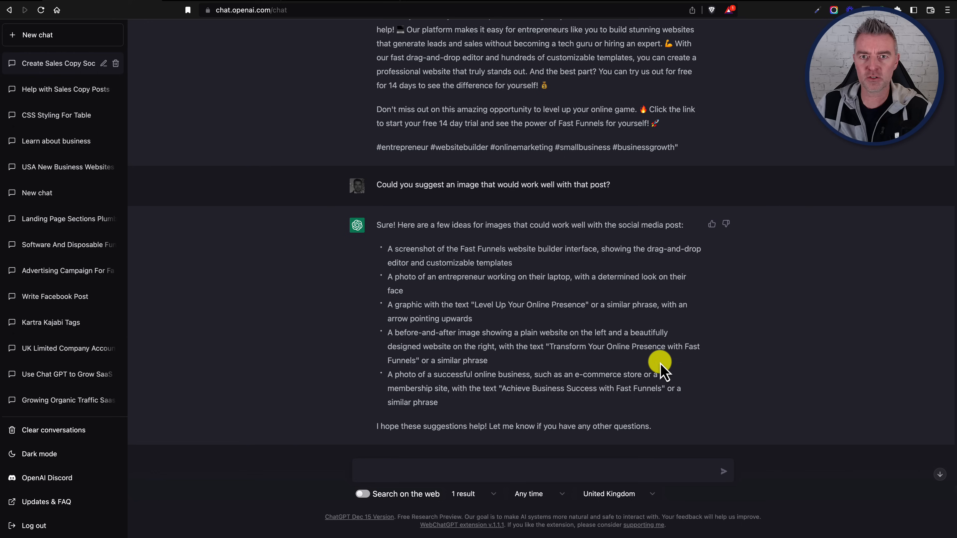
mouse_move(661, 316)
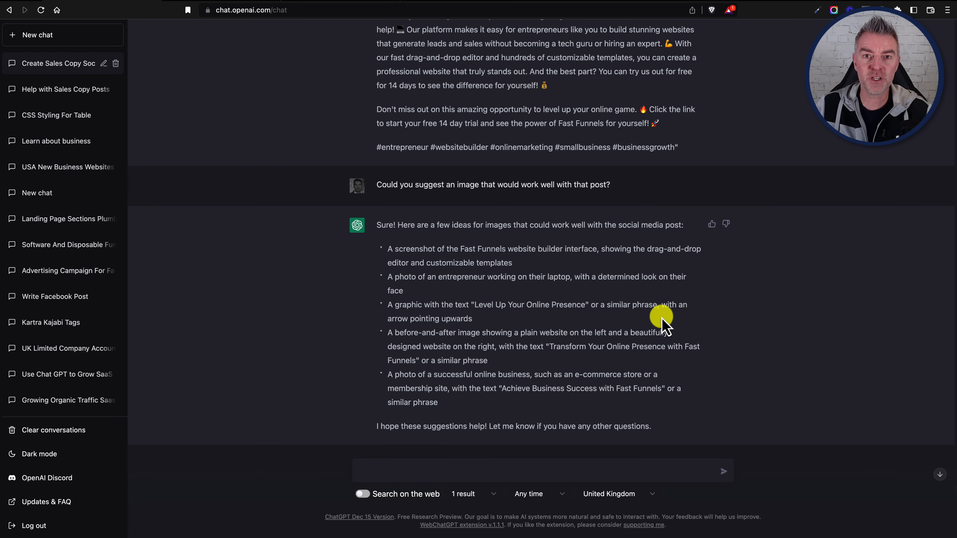